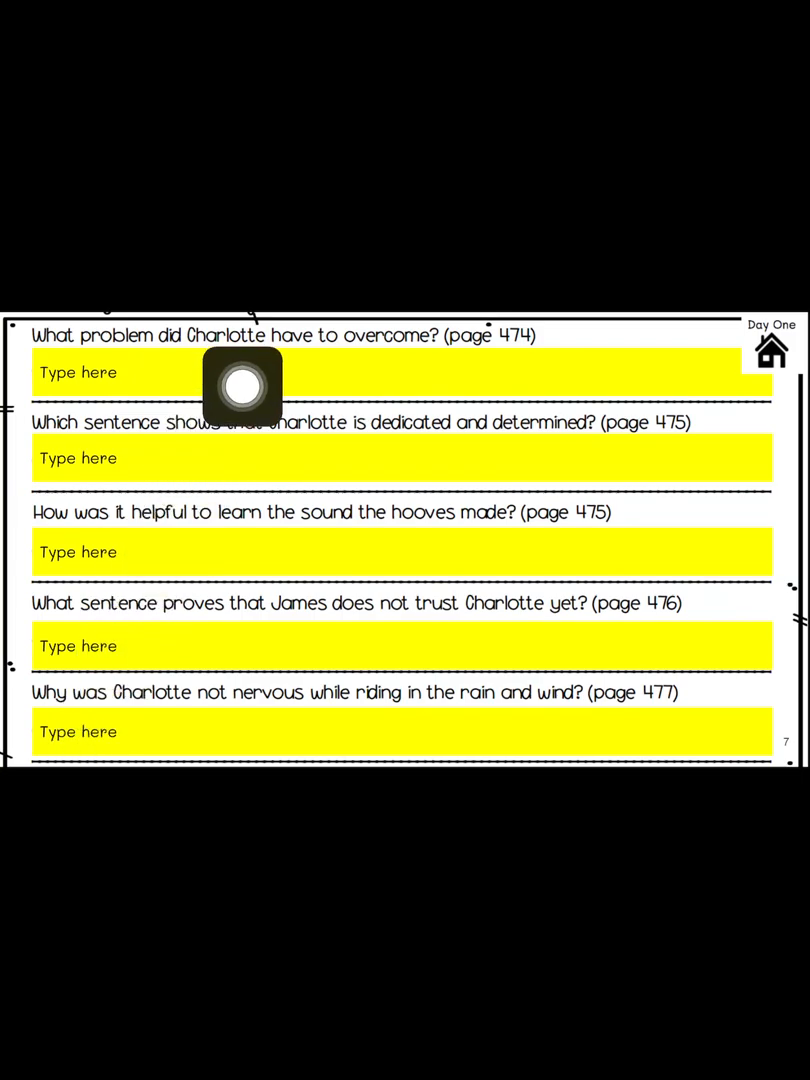
{"action": "mouse_move", "coordinate": [45, 383]}
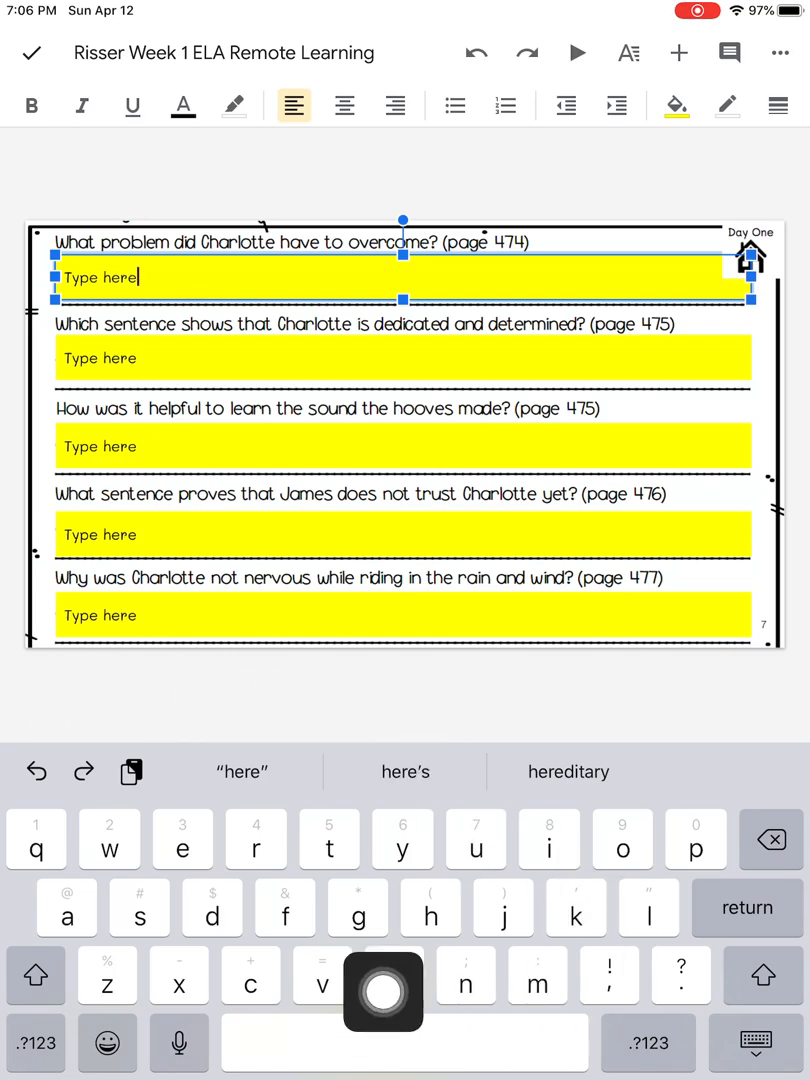
Replace the 'Type here' placeholder in the first answer box with 'This is my answer.'.
{"action": "key", "text": "backspace"}
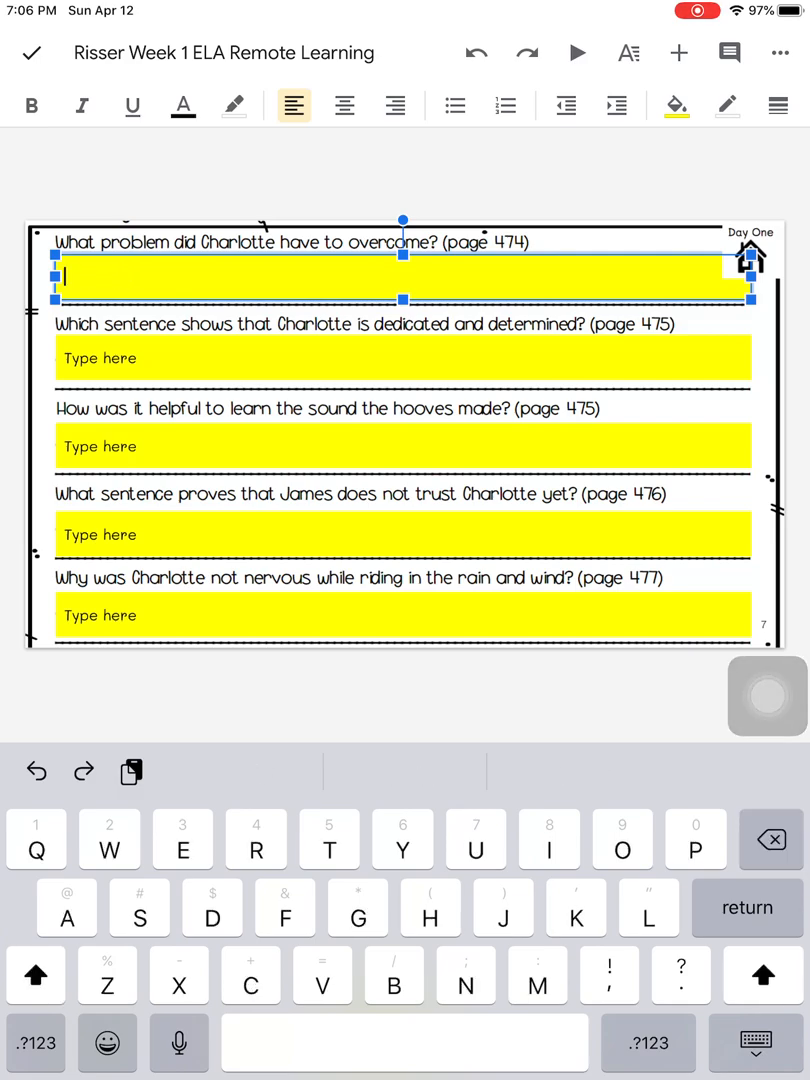
{"action": "type", "text": "This is my"}
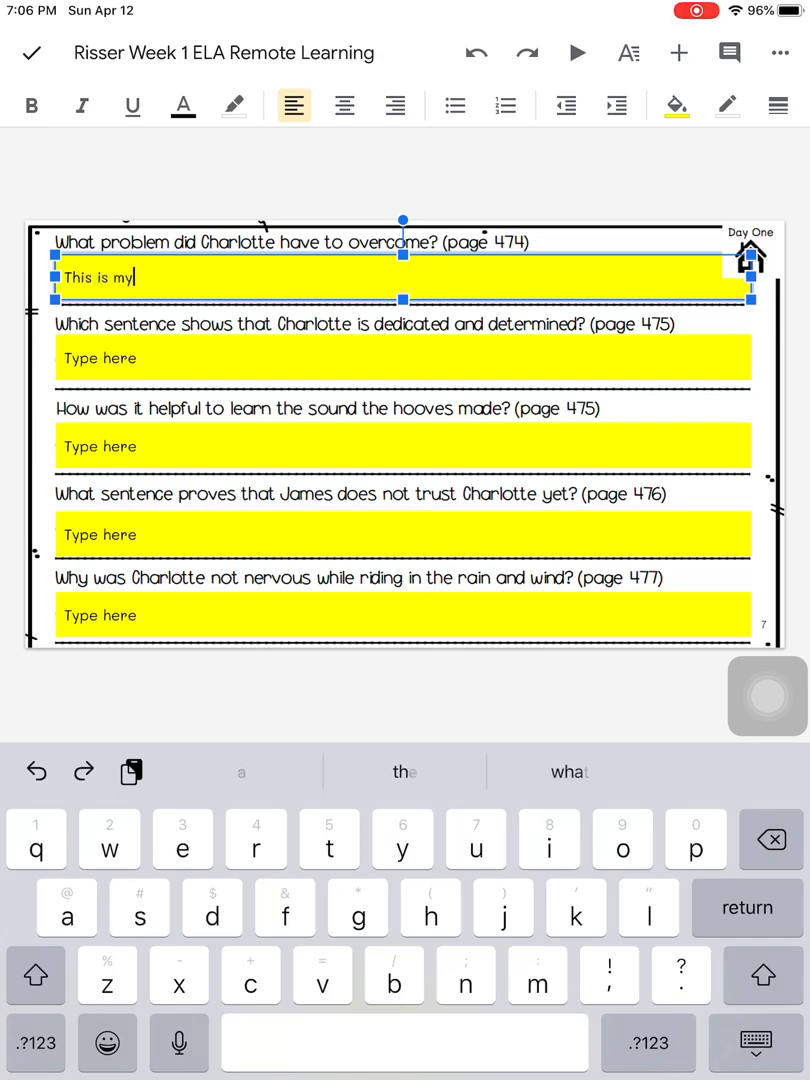
{"action": "type", "text": "answer."}
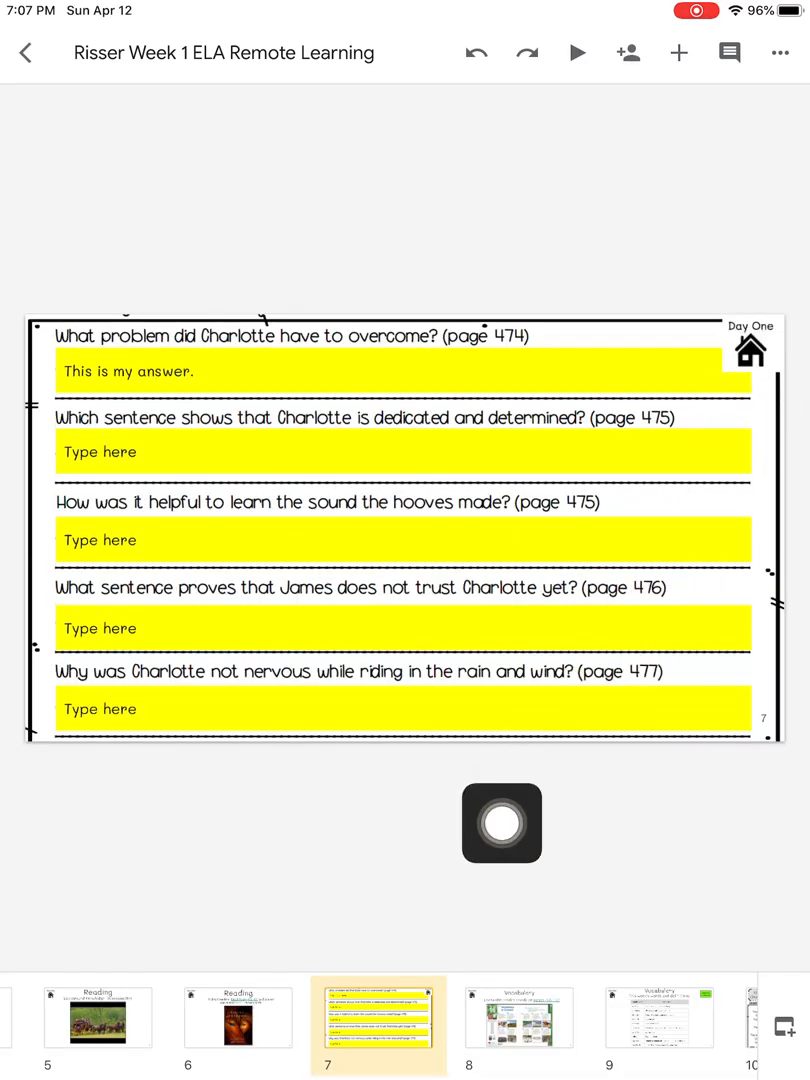
Select the second yellow 'Type here' box under the dedicated-and-determined question.
{"action": "left_click_drag", "start_coordinate": [502, 824], "coordinate": [767, 824]}
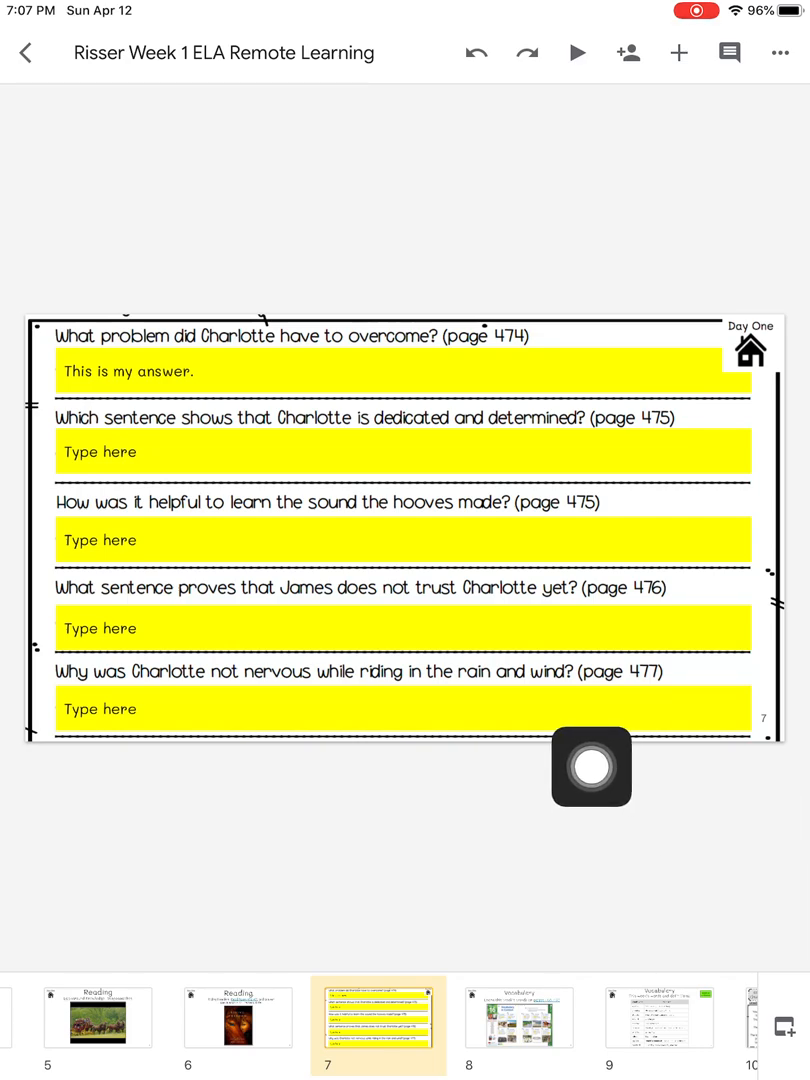
{"action": "left_click_drag", "start_coordinate": [591, 768], "coordinate": [520, 449]}
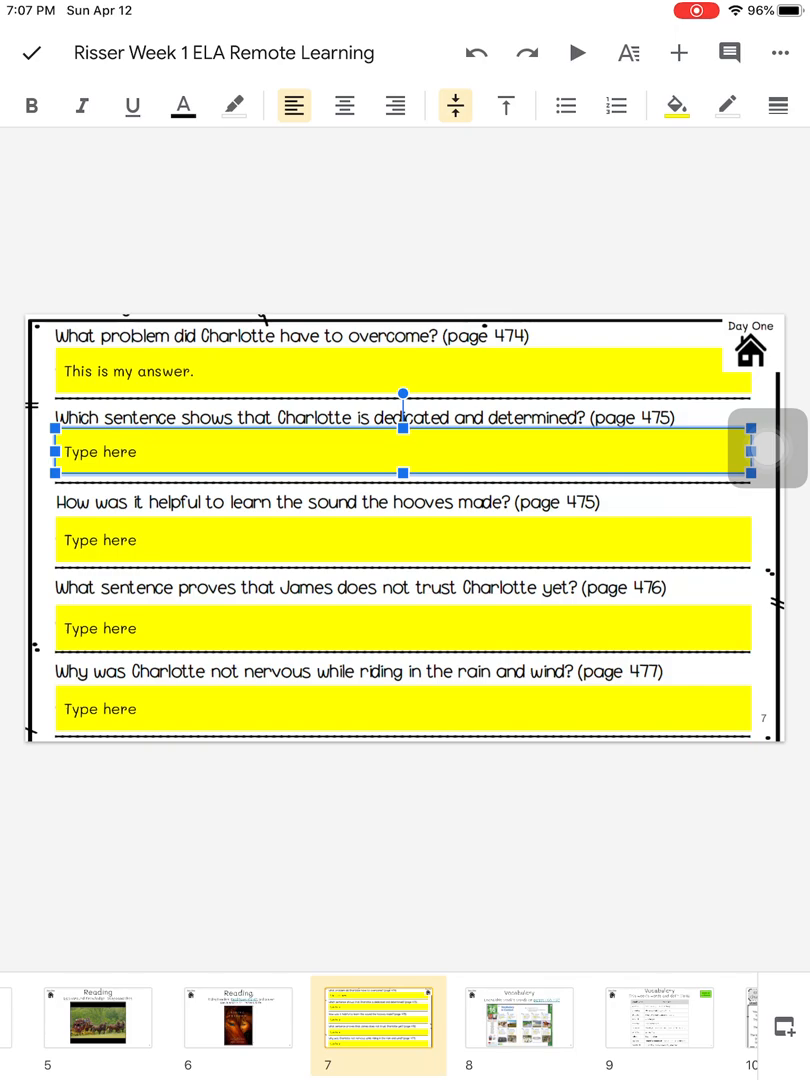
Clear the 'Type here' placeholder from the second answer box, leaving it empty.
{"action": "left_click", "coordinate": [400, 452]}
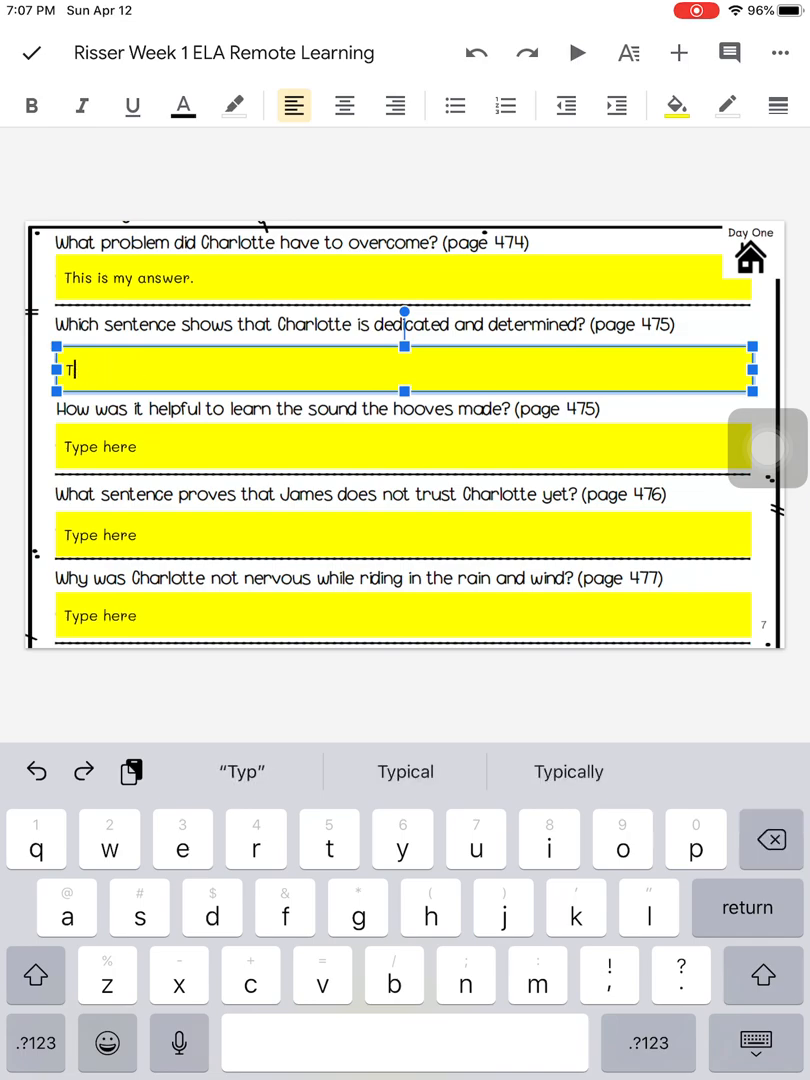
{"action": "key", "text": "backspace"}
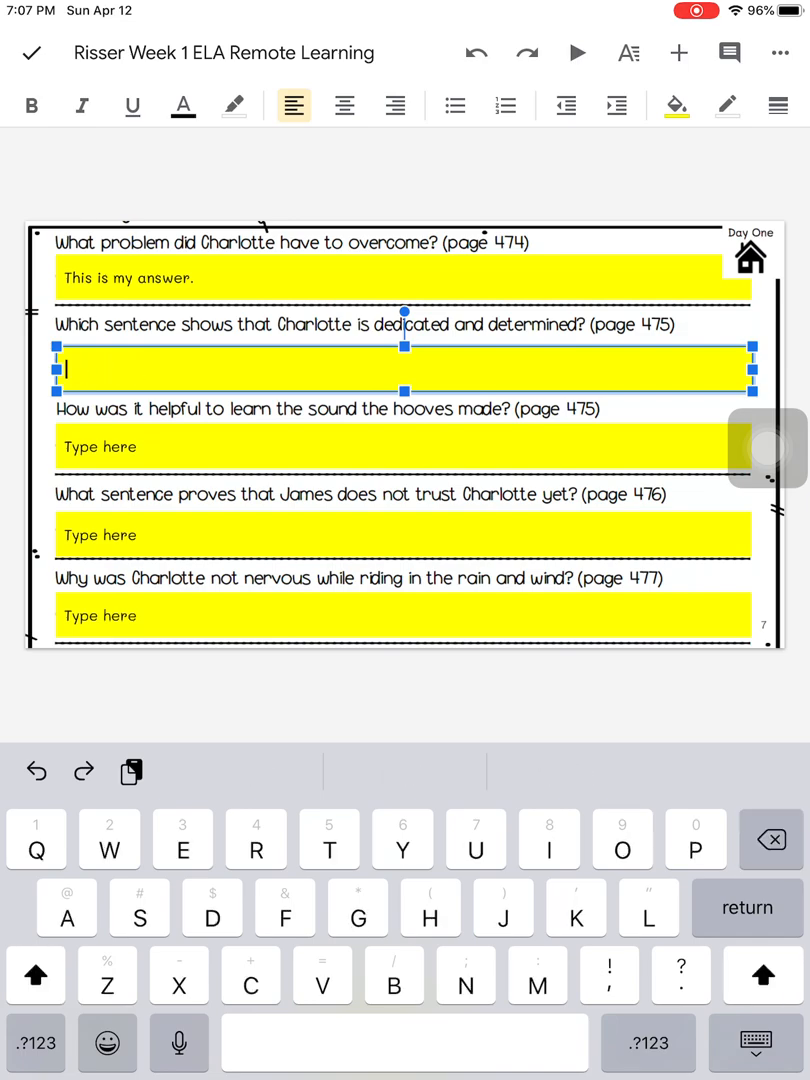